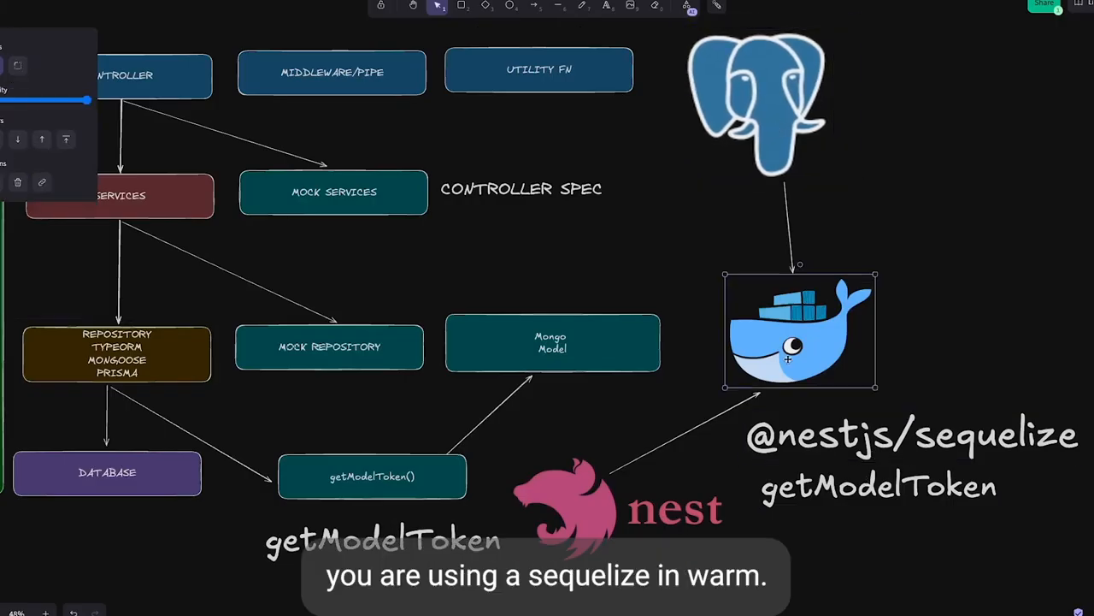
# Switch from the Excalidraw diagram to VS Code showing the Cat model with name, age and breed
pyautogui.click(879, 486)
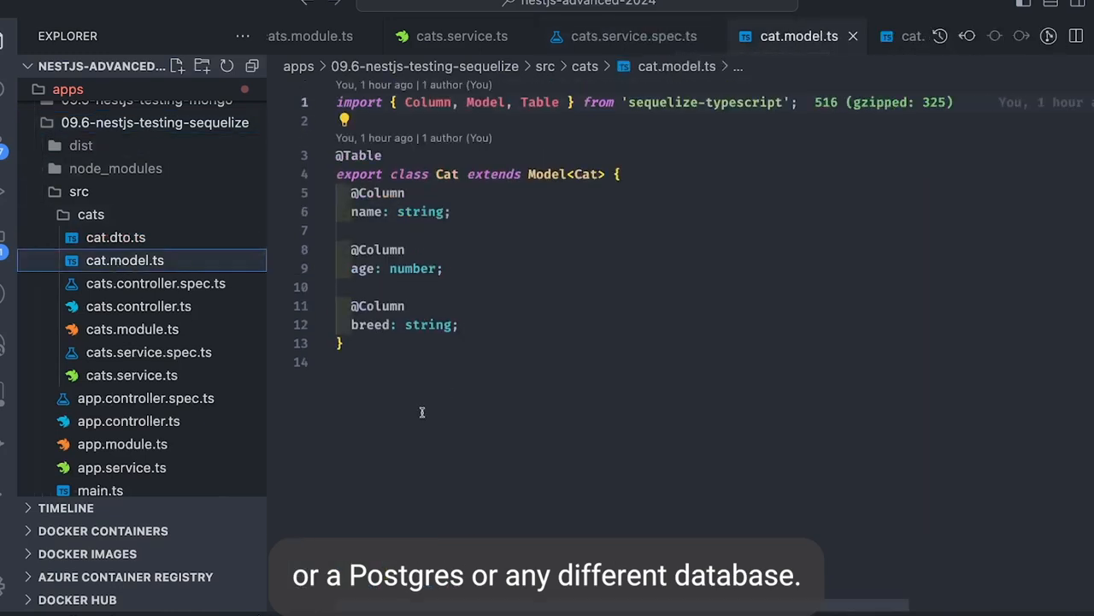
pyautogui.doubleClick(705, 102)
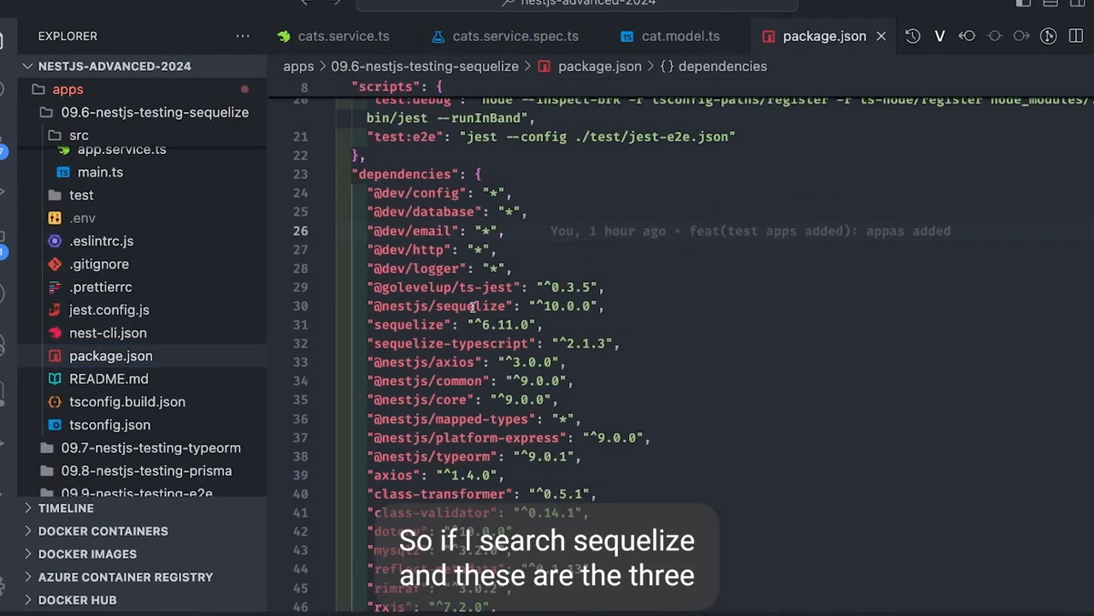
pyautogui.write('sequelize')
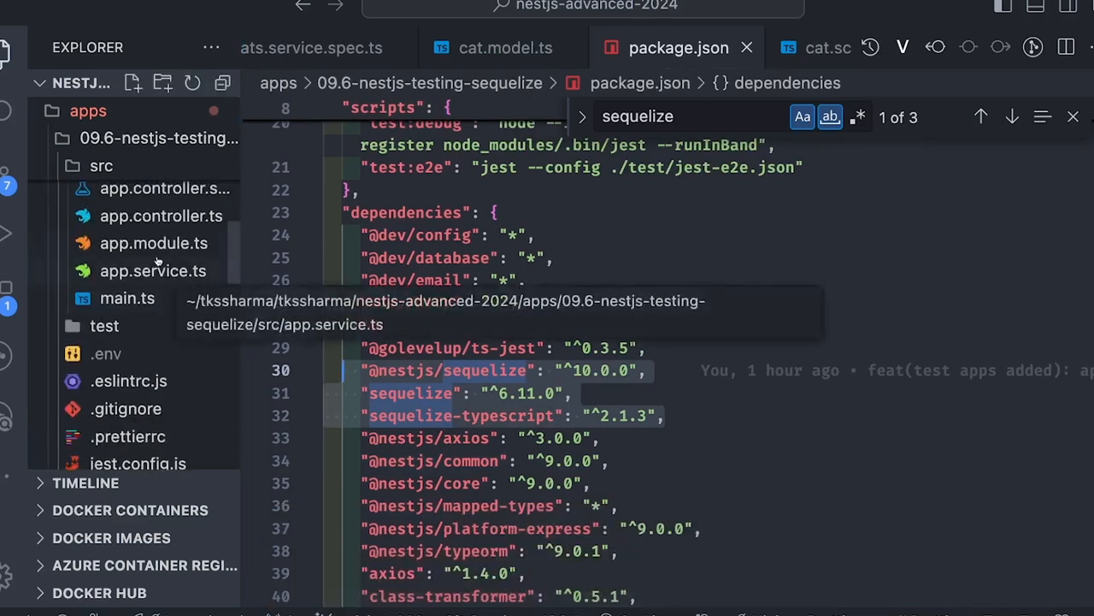
# Review SequelizeModule.forRoot in app.module.ts with the terminal hidden, then show app.service.ts
pyautogui.click(153, 242)
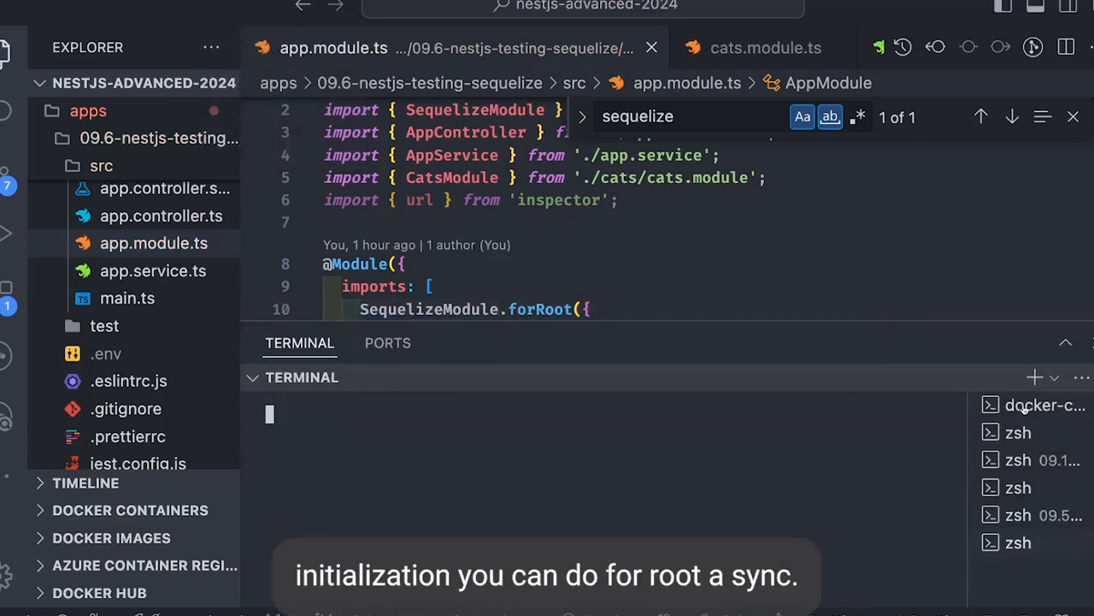
pyautogui.click(1035, 405)
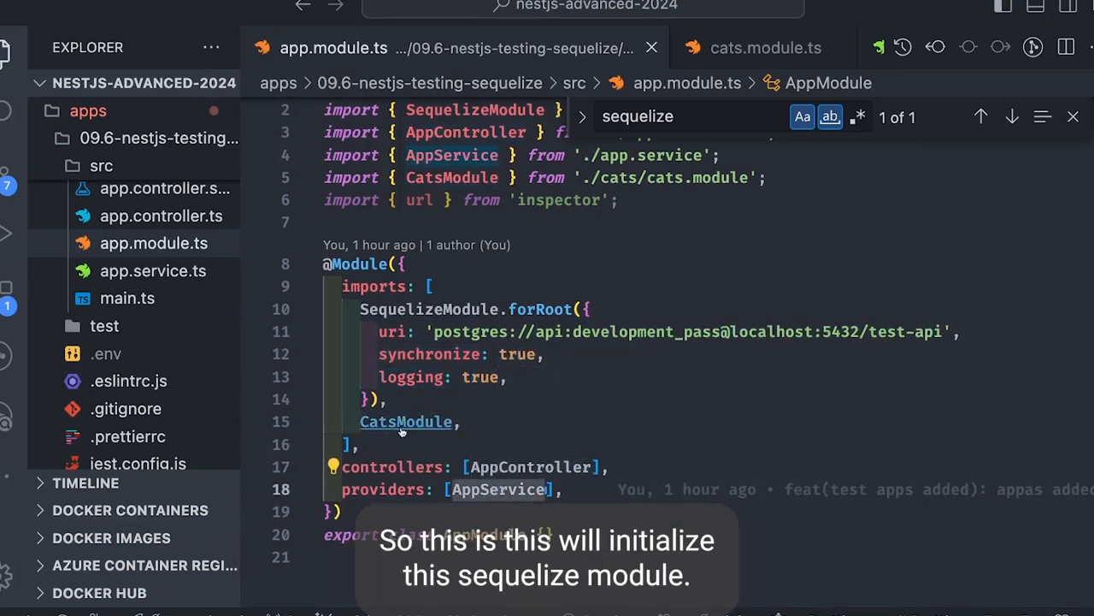
pyautogui.click(765, 47)
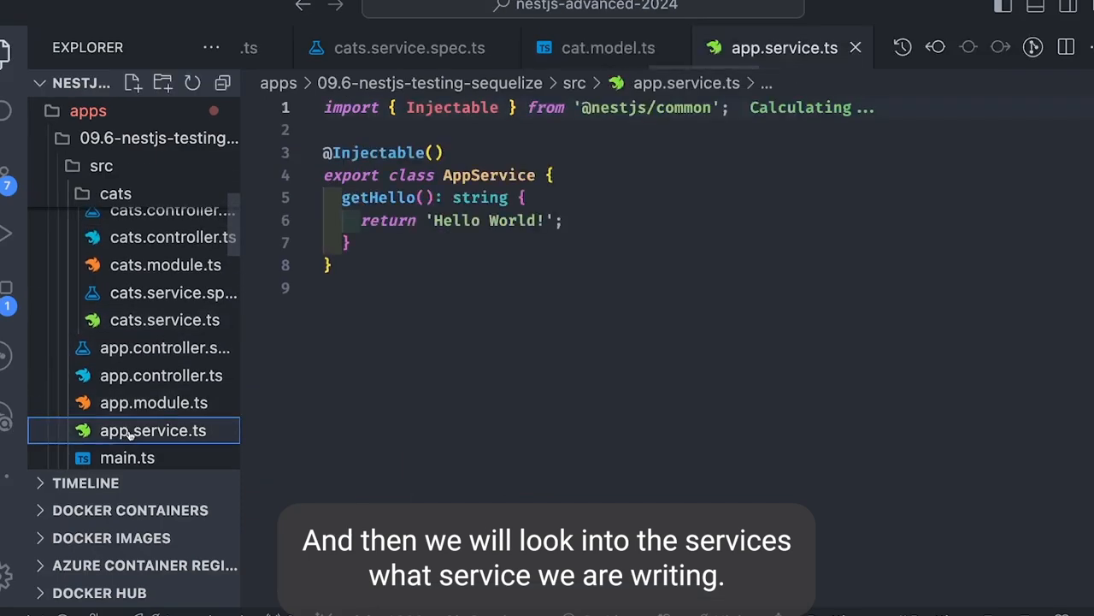
# Show cats.service.ts with the injected Cat model and its findAll/findOne methods
pyautogui.click(164, 319)
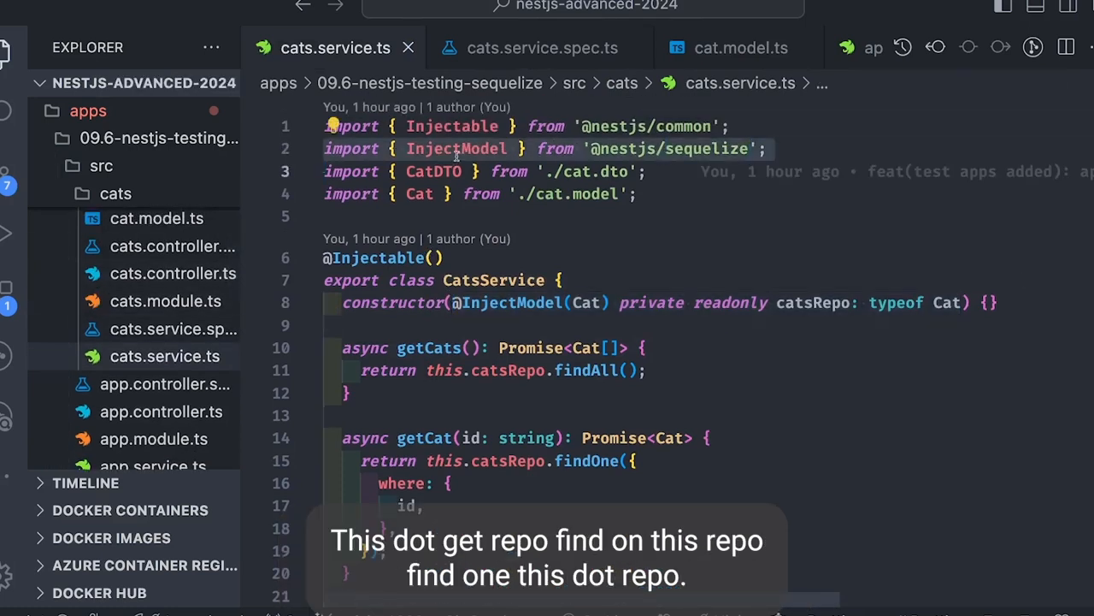
# Browse the Cat model's IntelliSense methods at the getCats findAll call, scrolling through the suggestions
pyautogui.click(444, 258)
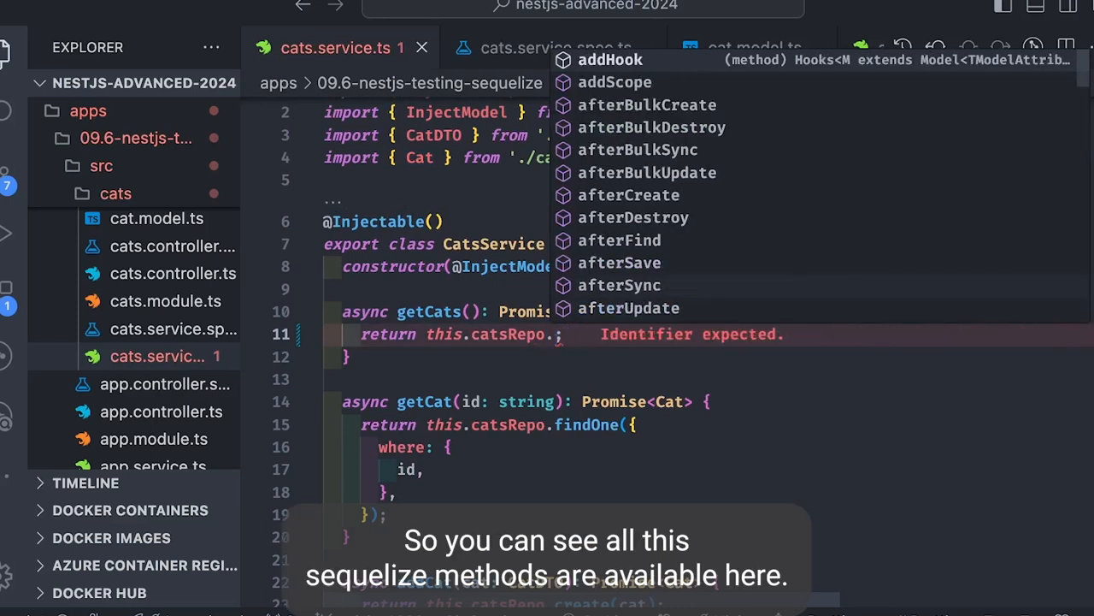
pyautogui.write('c')
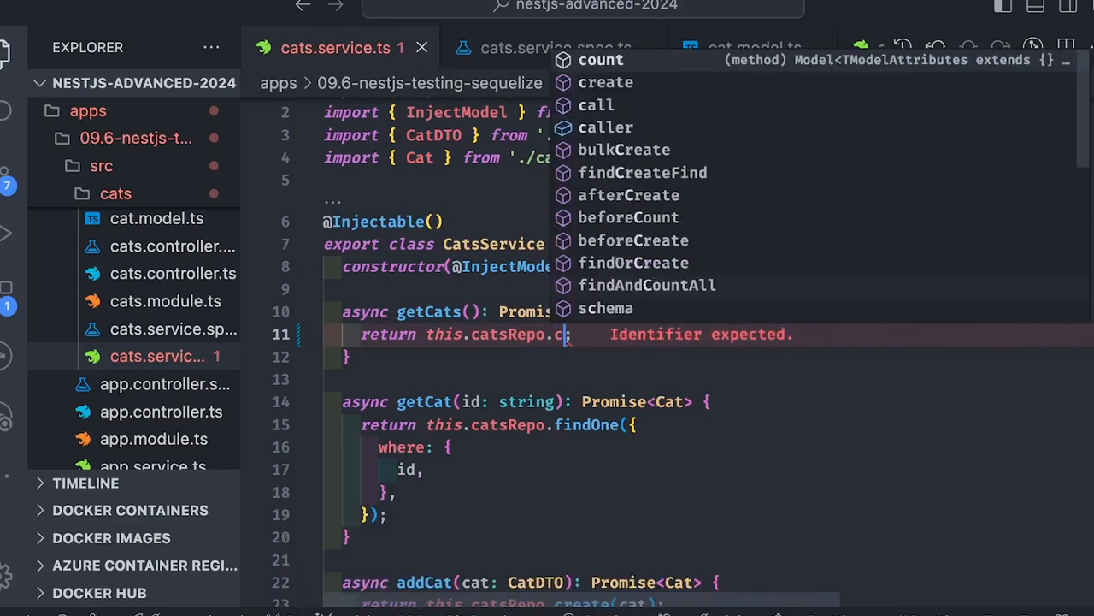
pyautogui.write('u')
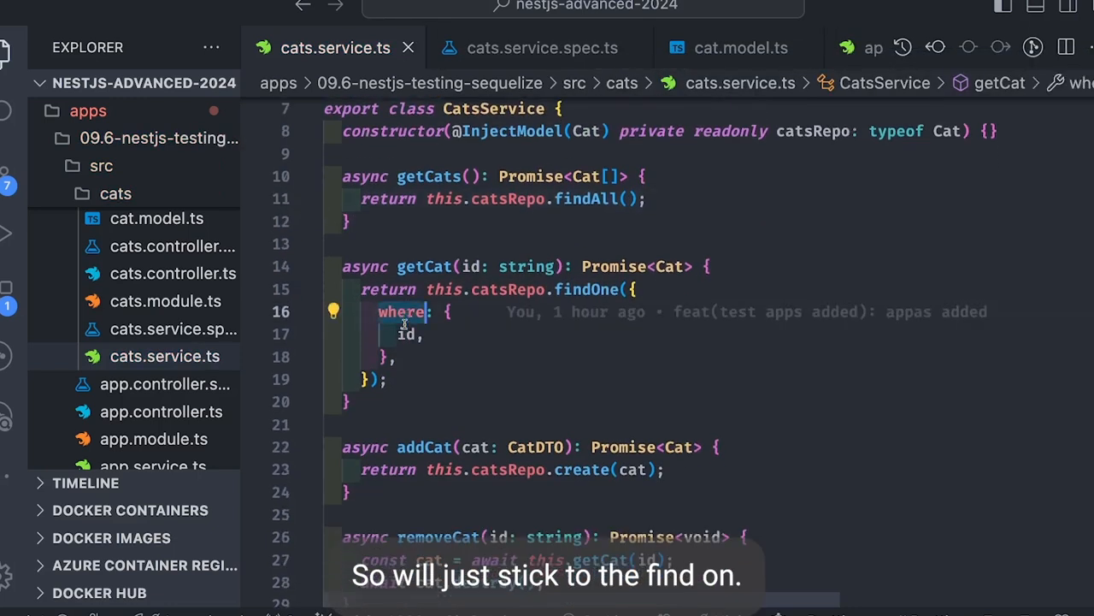
pyautogui.scroll(-3)
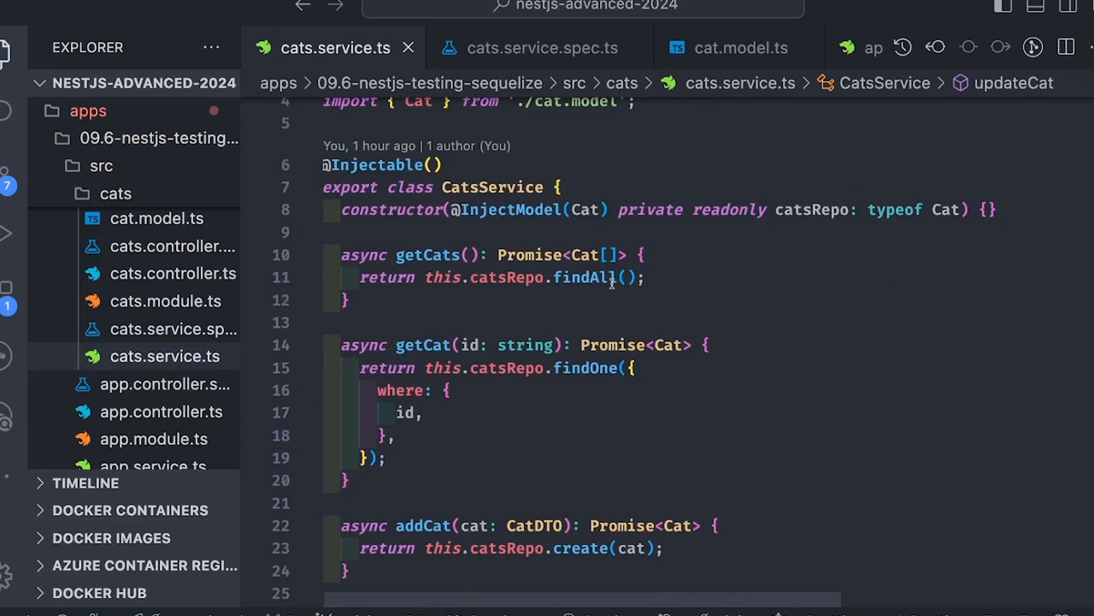
pyautogui.scroll(-3)
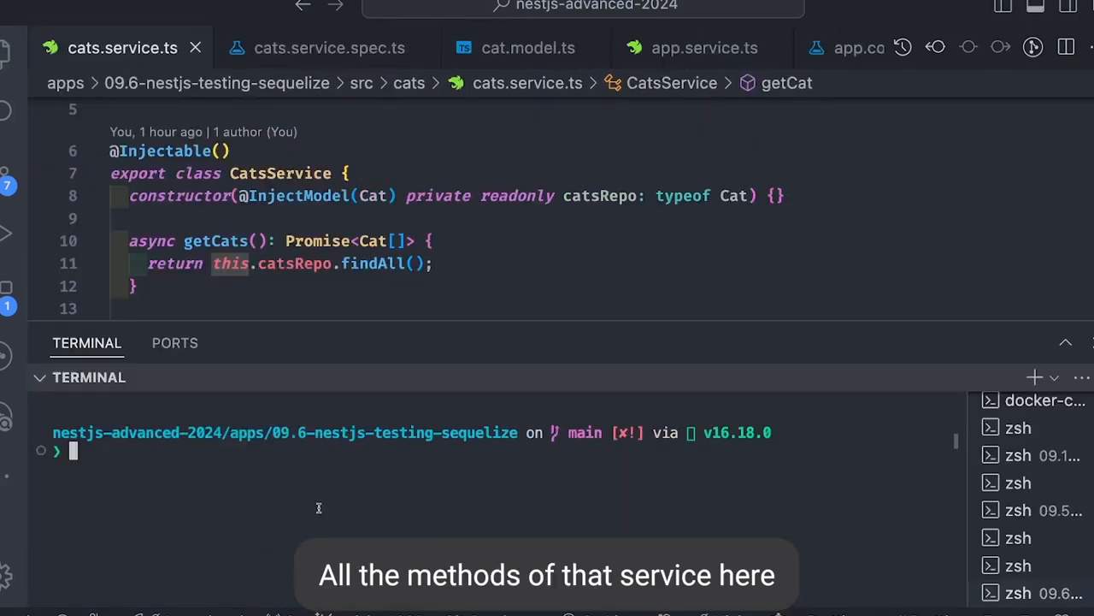
# Run 'npm run build' in the terminal to start the Nest app with its /cats routes mapped
pyautogui.write('N')
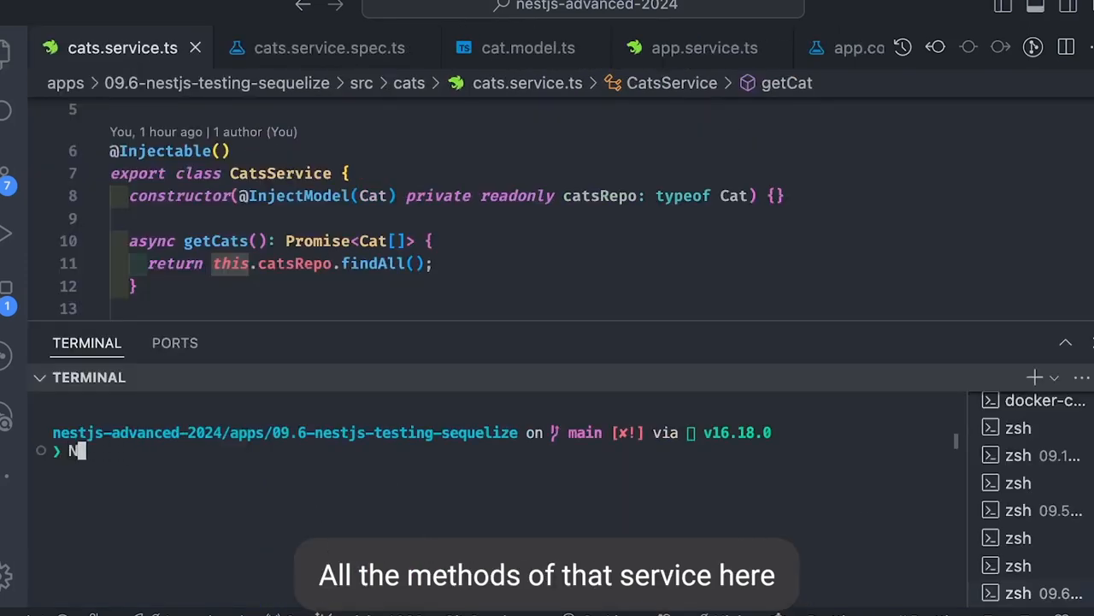
pyautogui.write('npm run build')
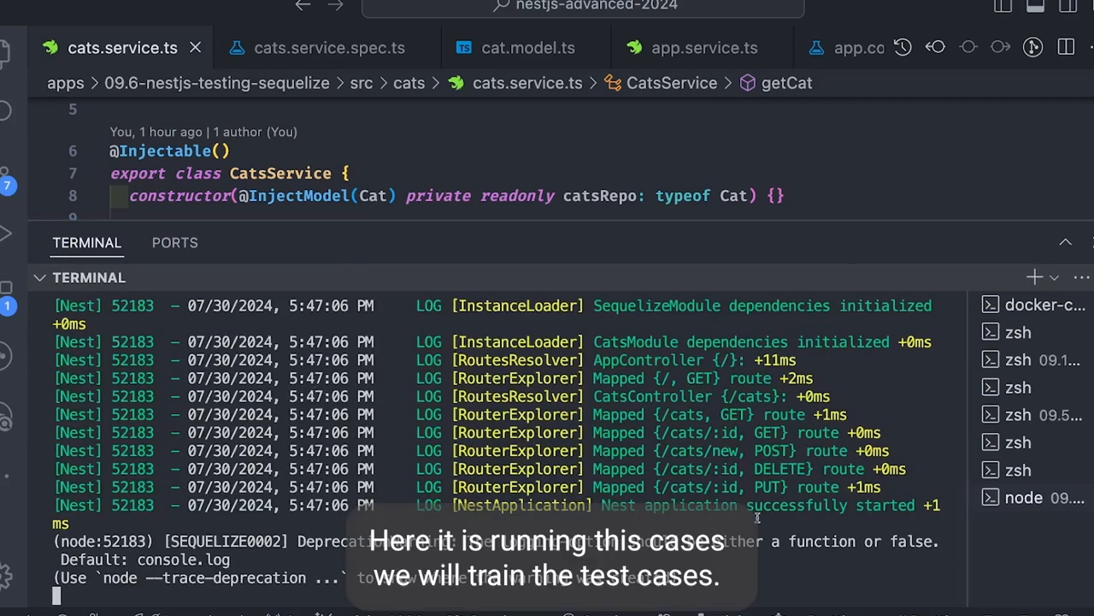
pyautogui.moveTo(543, 439)
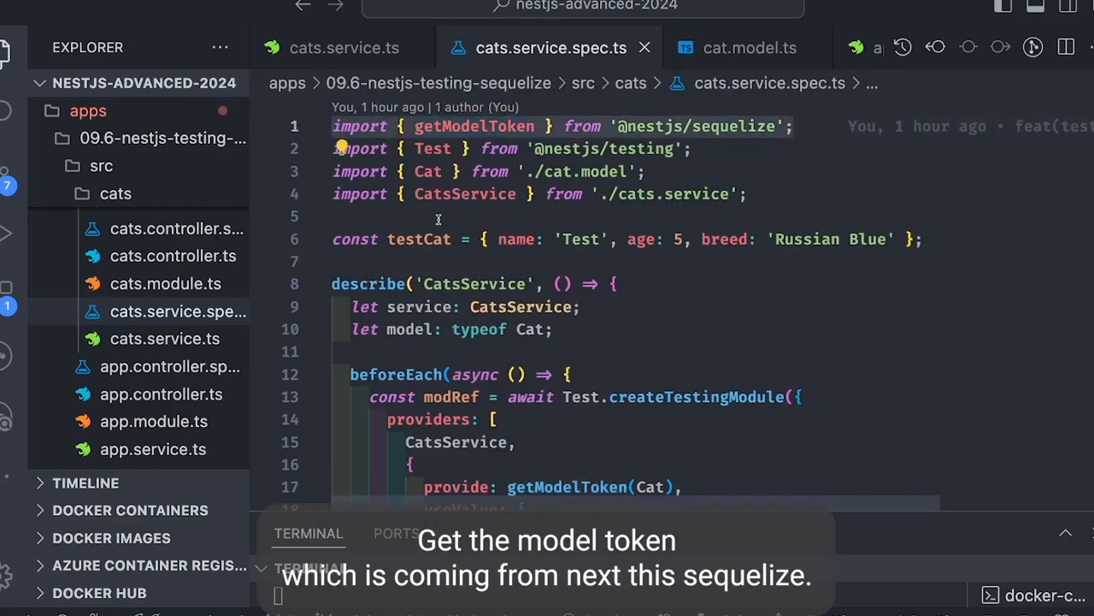
pyautogui.scroll(-3)
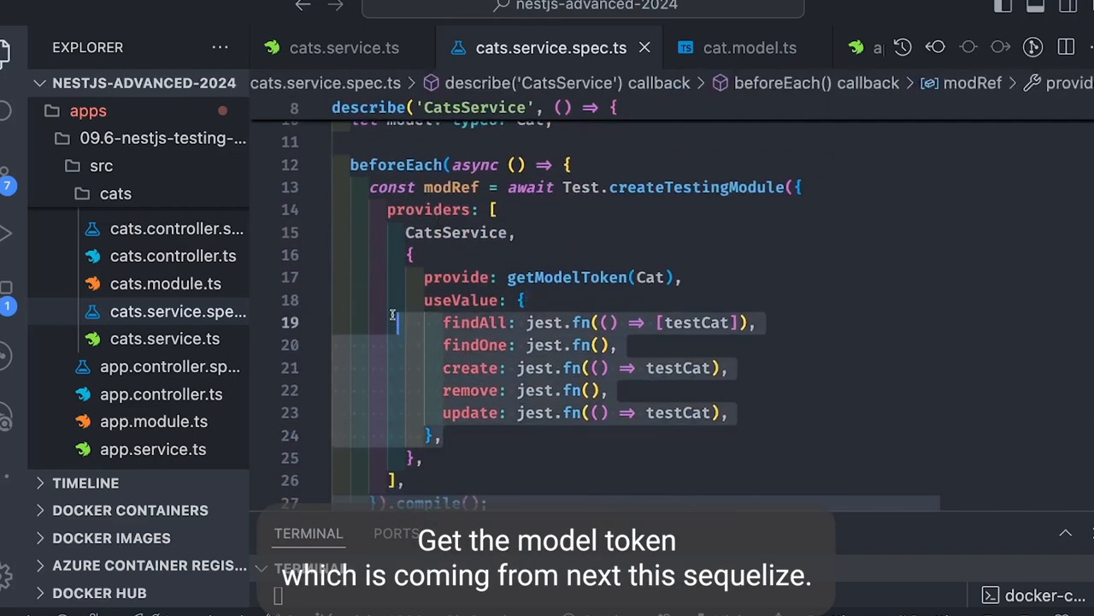
pyautogui.scroll(-3)
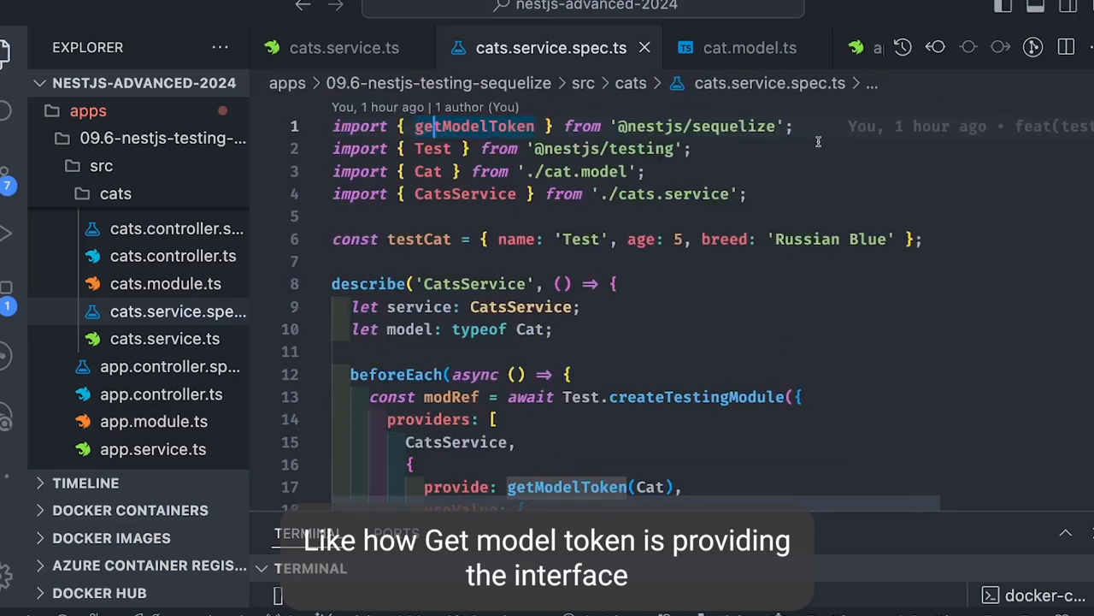
pyautogui.scroll(-3)
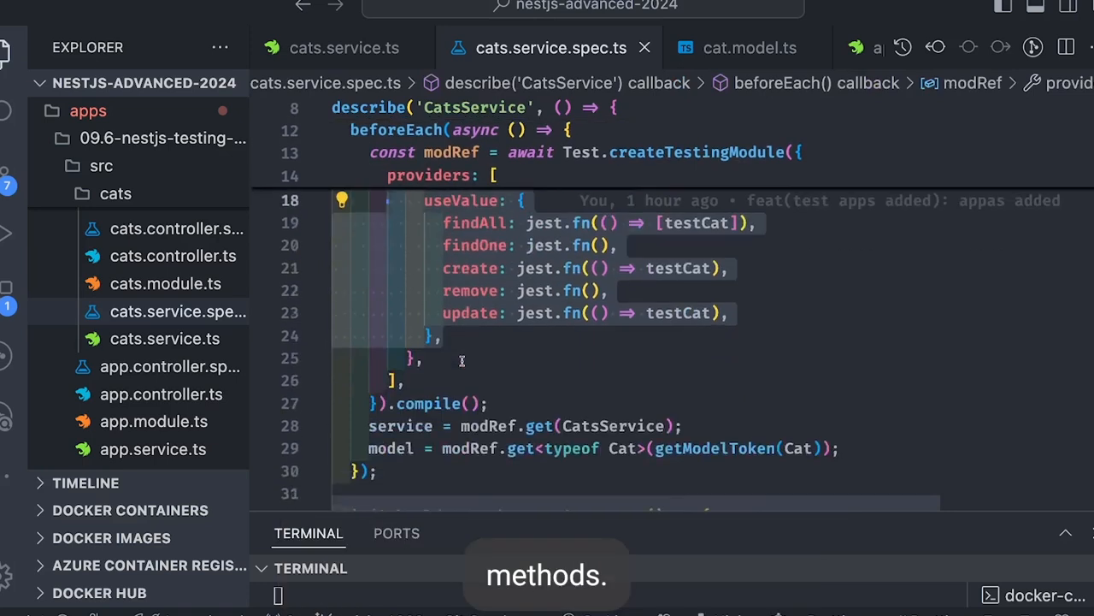
pyautogui.scroll(-3)
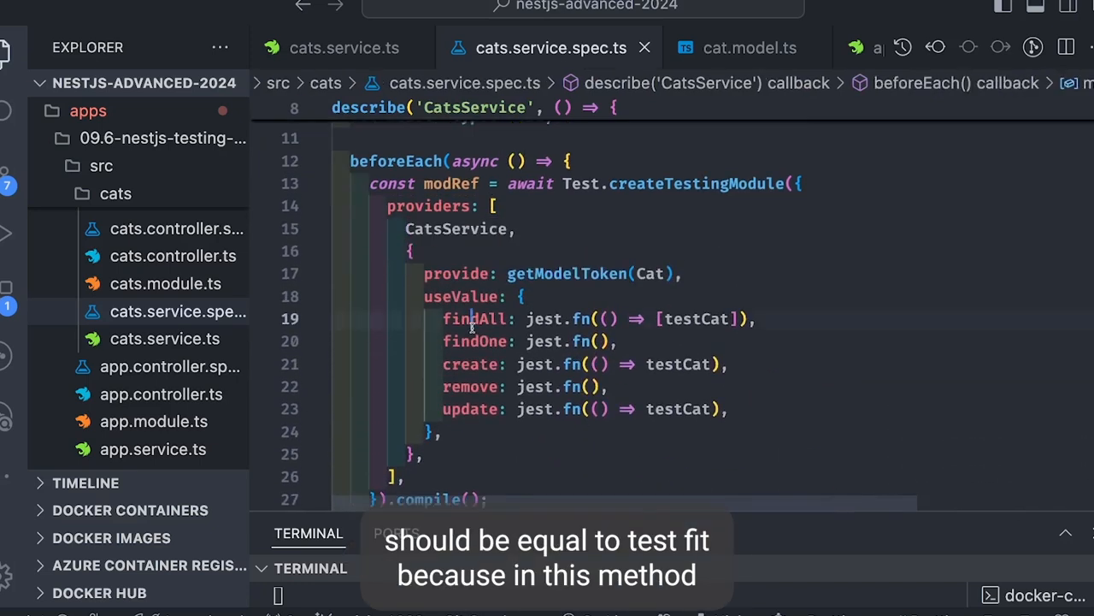
pyautogui.doubleClick(476, 318)
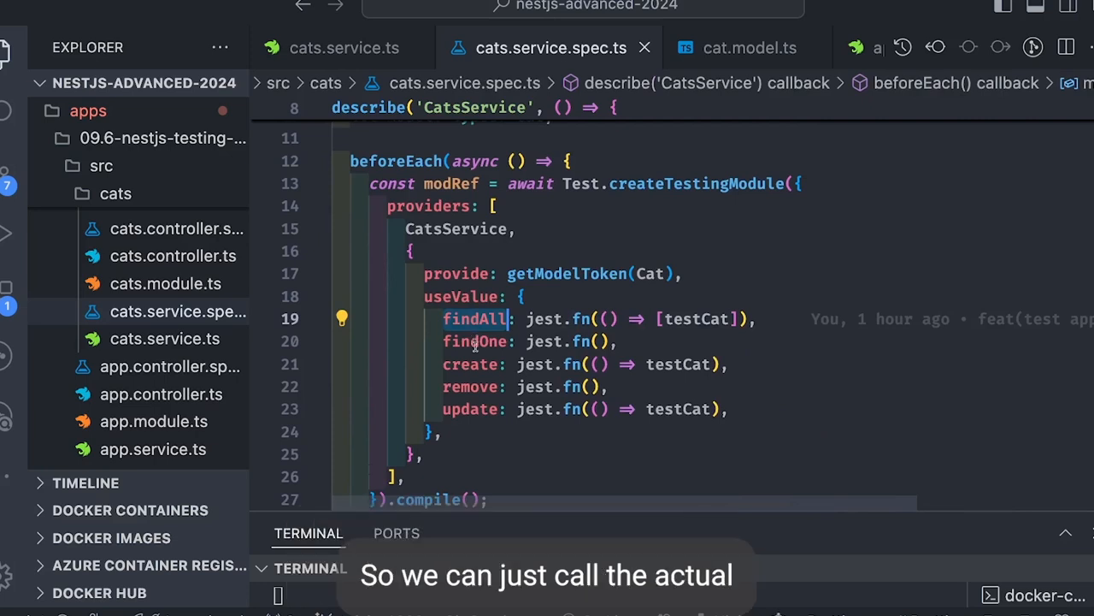
pyautogui.scroll(-3)
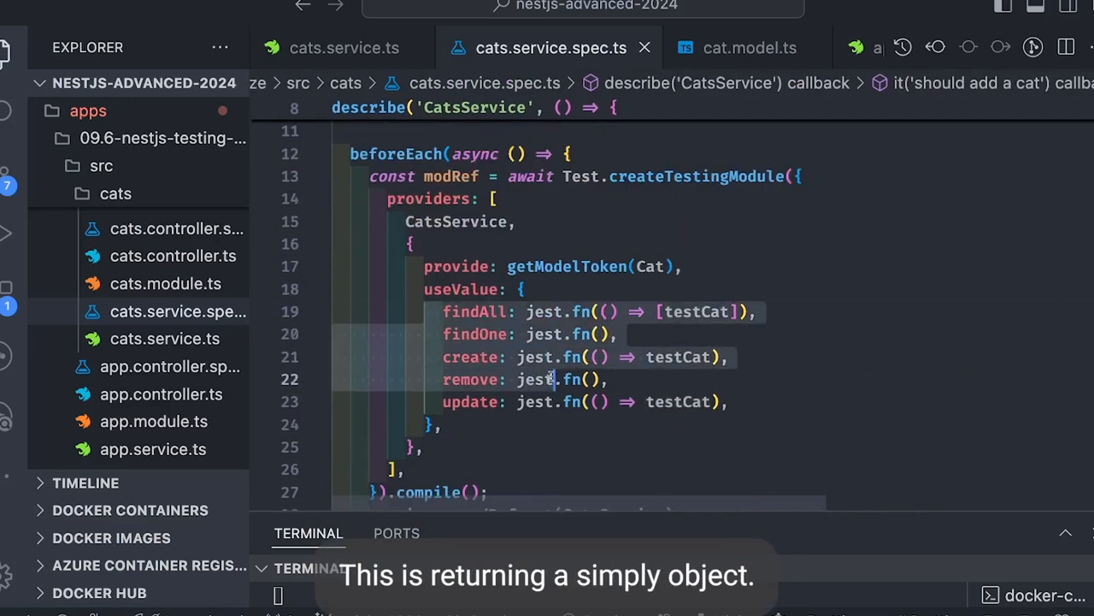
pyautogui.scroll(-3)
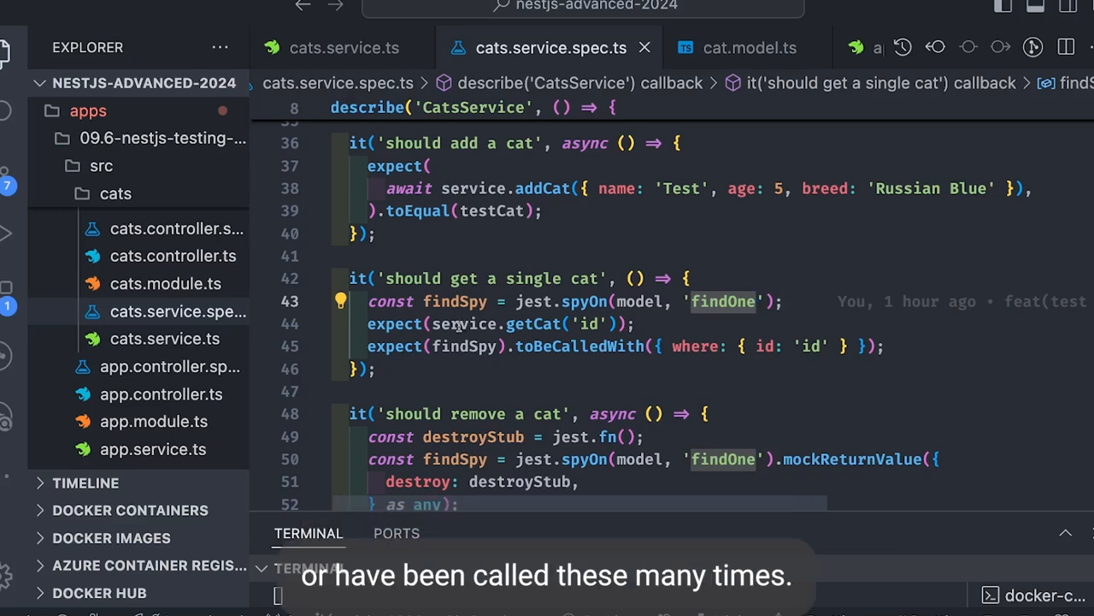
pyautogui.doubleClick(463, 346)
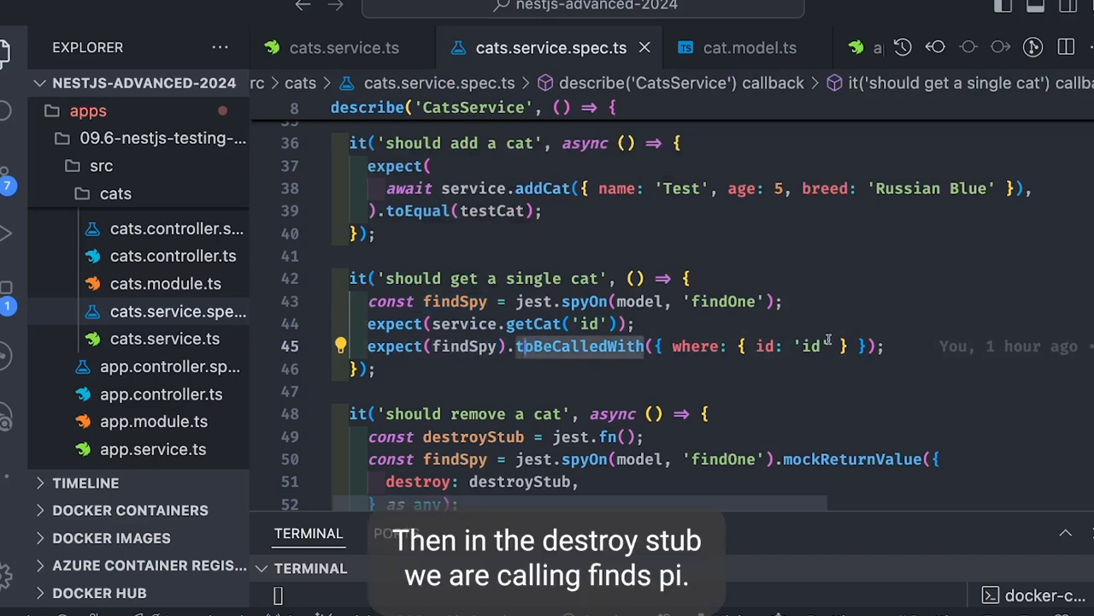
pyautogui.scroll(-3)
pyautogui.write('cd 09.5-nestjs-testing-mongo')
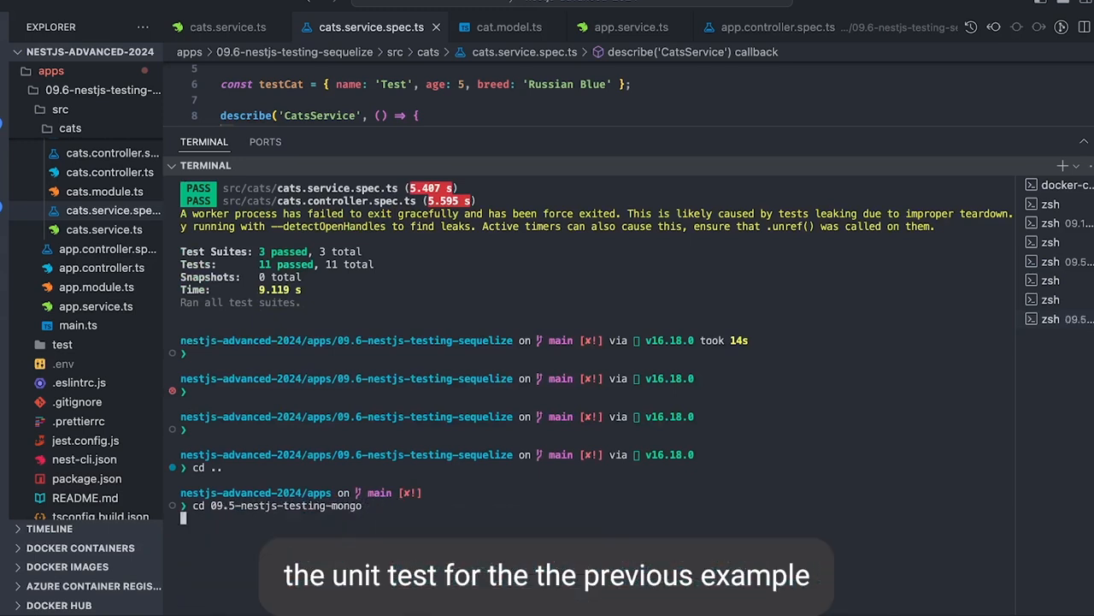
# Run 'npm run test' to see 3 suites and 11 tests pass, then select the Mock Services box in Excalidraw
pyautogui.write('npm run test')
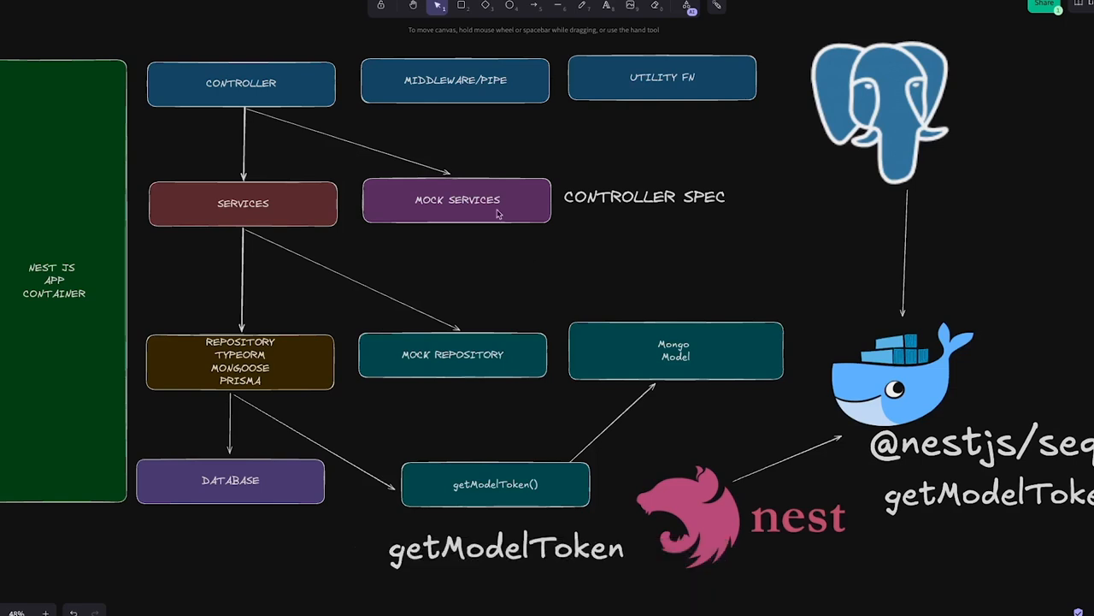
pyautogui.click(456, 199)
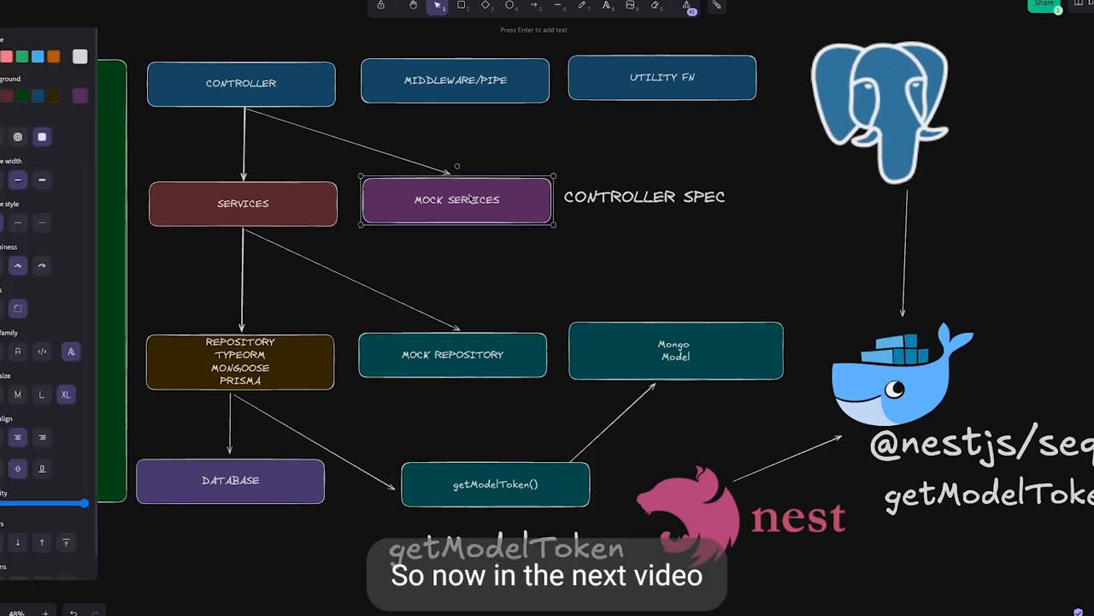